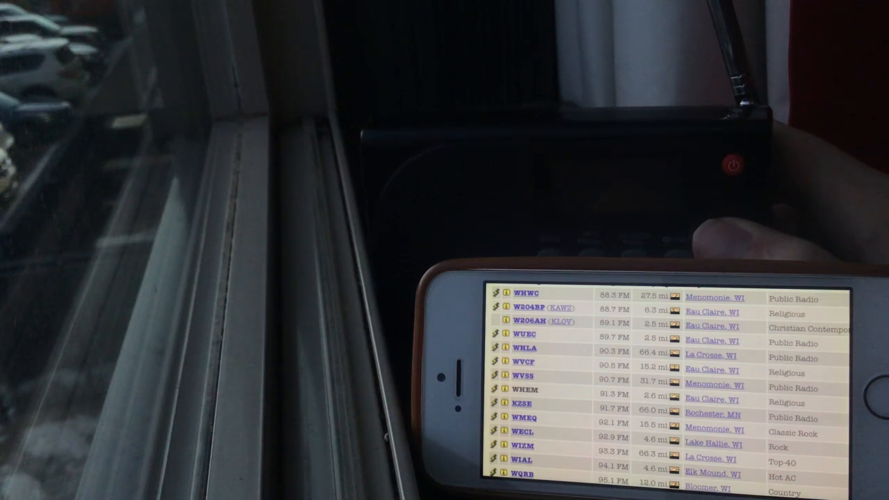
click(734, 165)
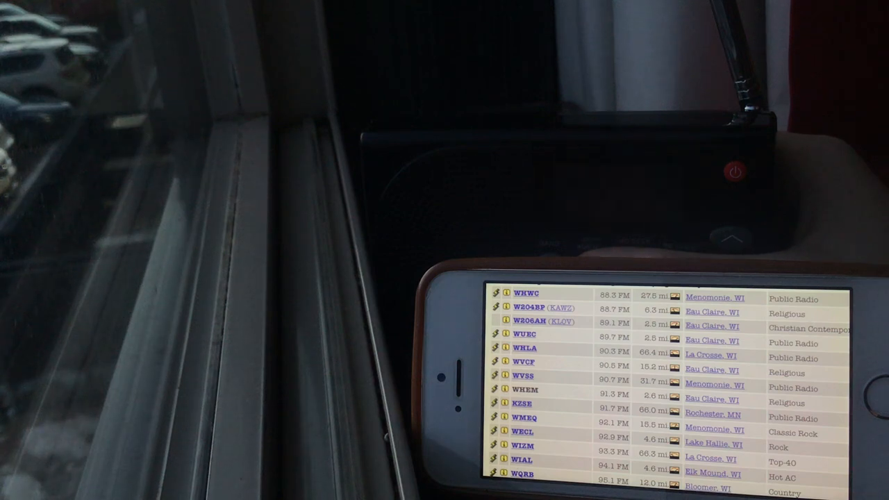
click(734, 169)
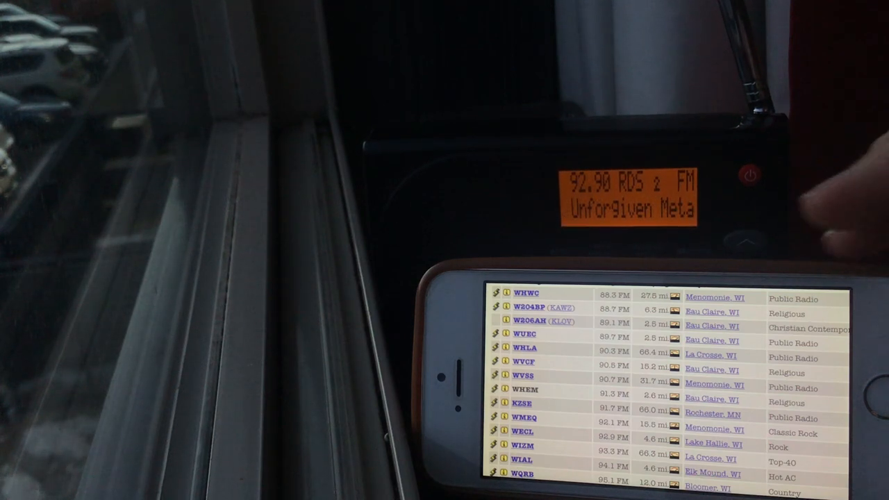
scroll(down, 3)
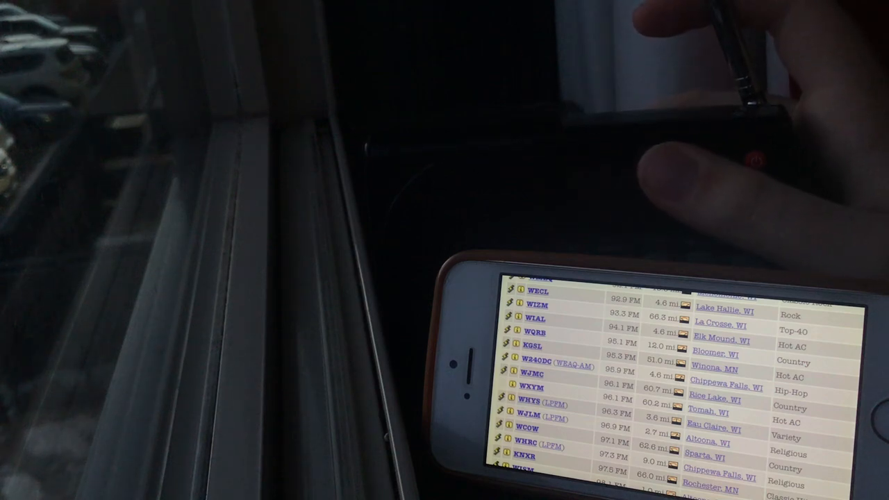
click(756, 161)
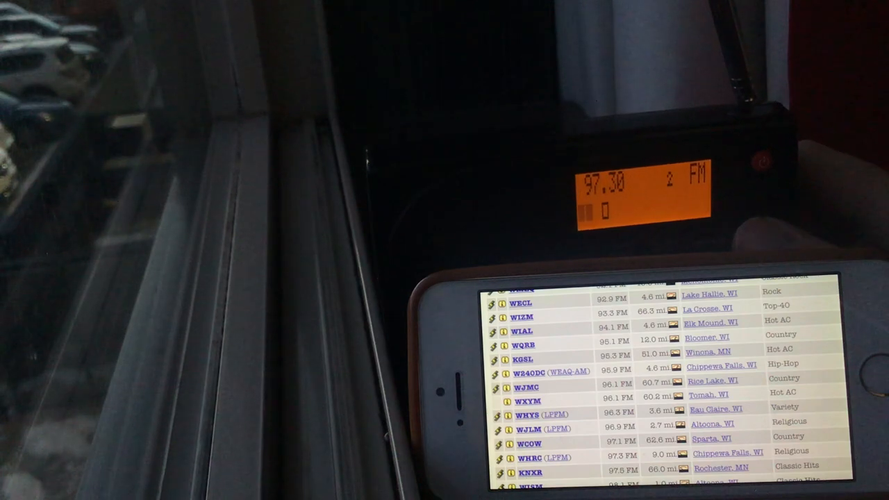
scroll(down, 3)
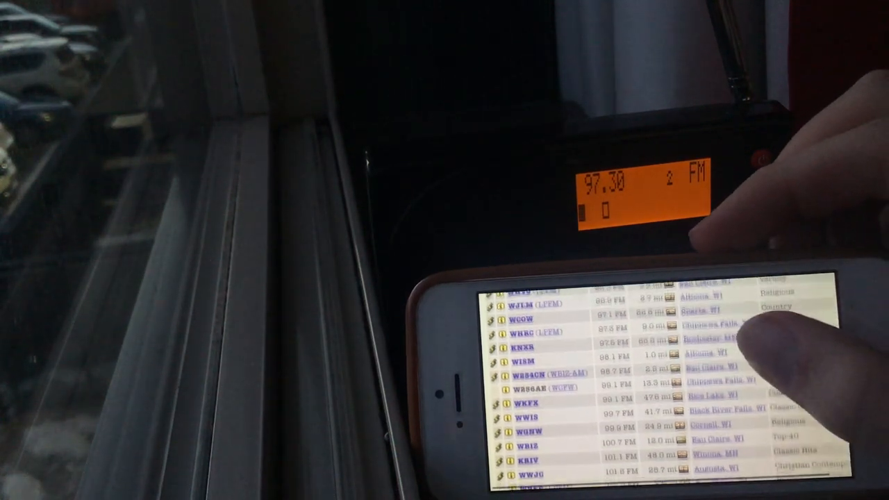